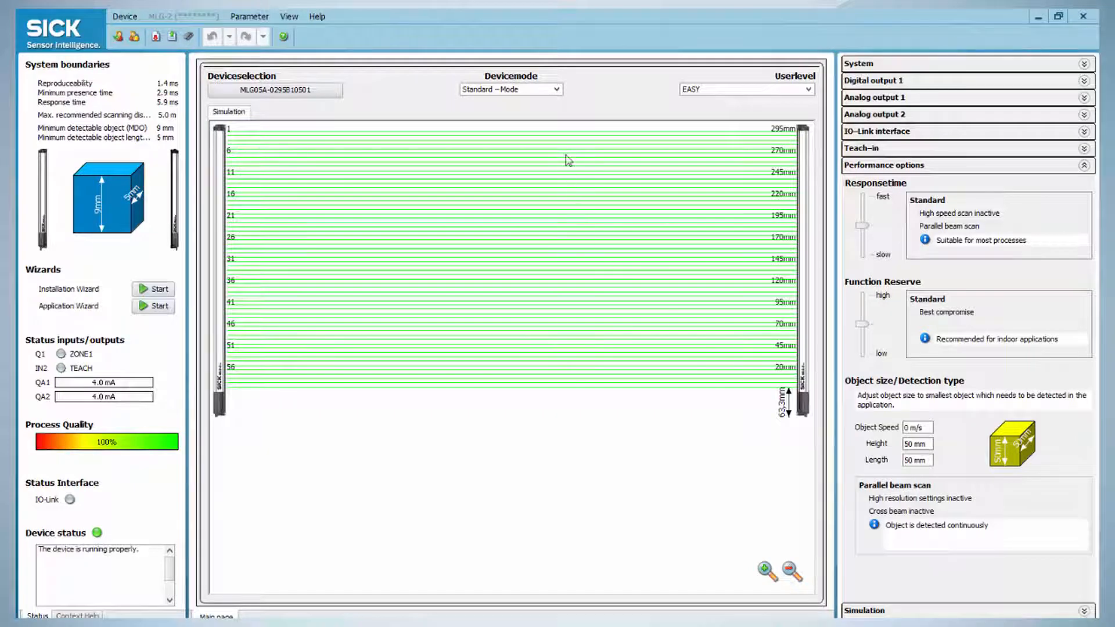
# Switch the Devicemode to Transparent - Mode and confirm the successful teach-in
pyautogui.click(509, 88)
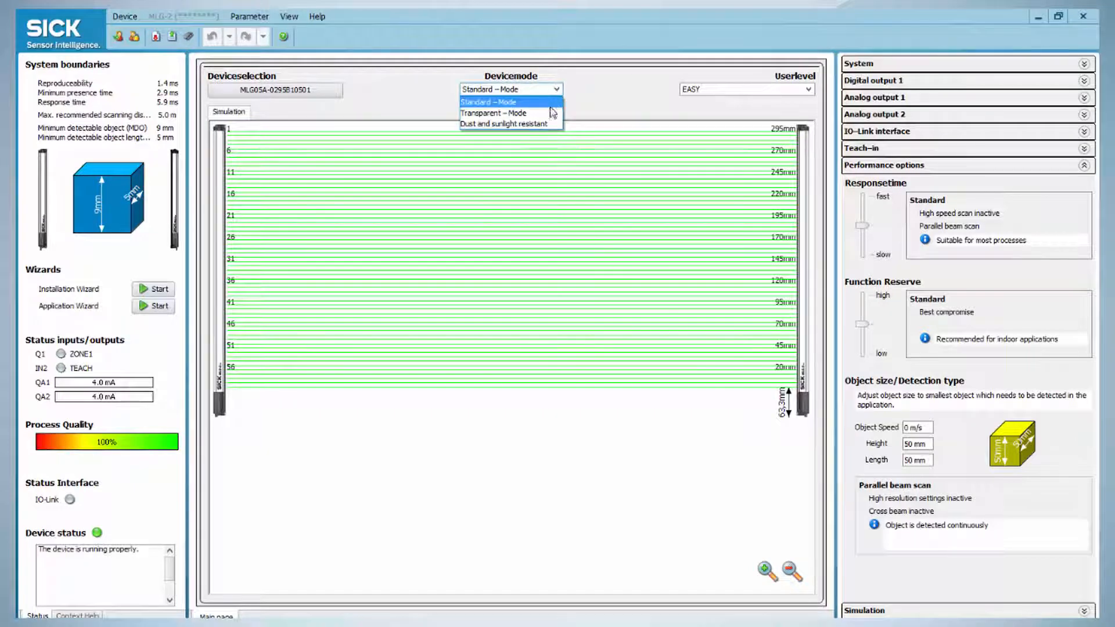
pyautogui.click(493, 113)
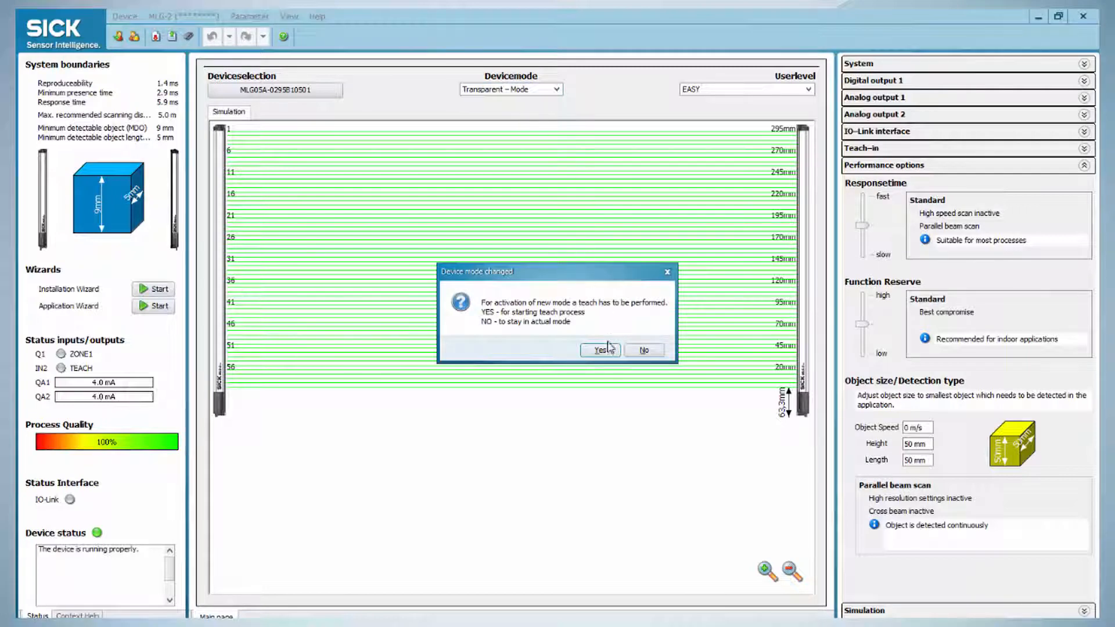
pyautogui.click(596, 349)
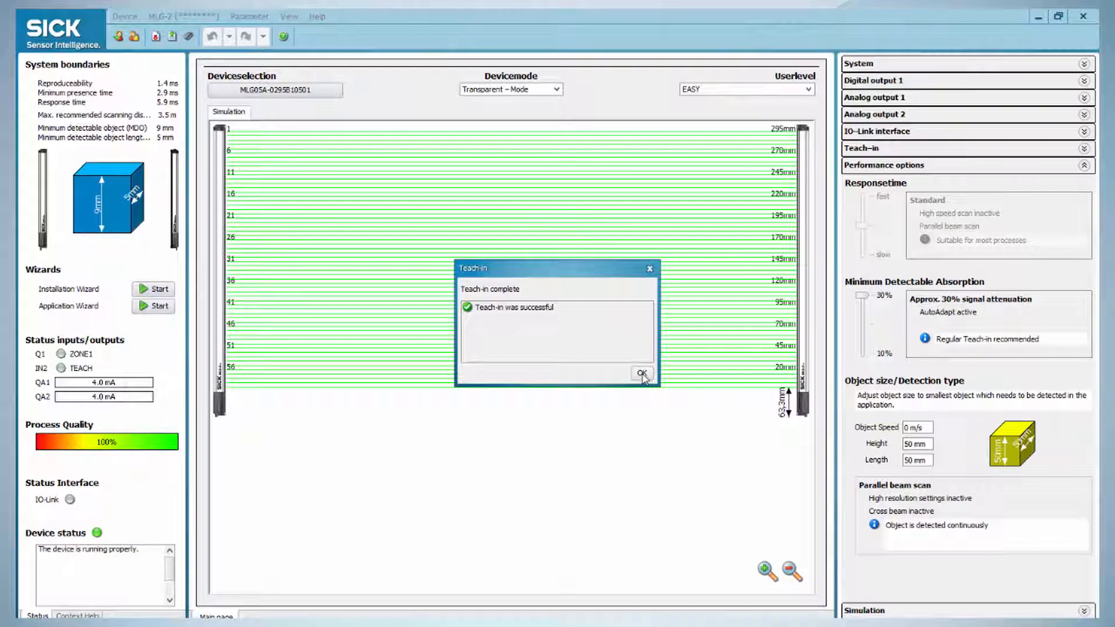
pyautogui.click(641, 373)
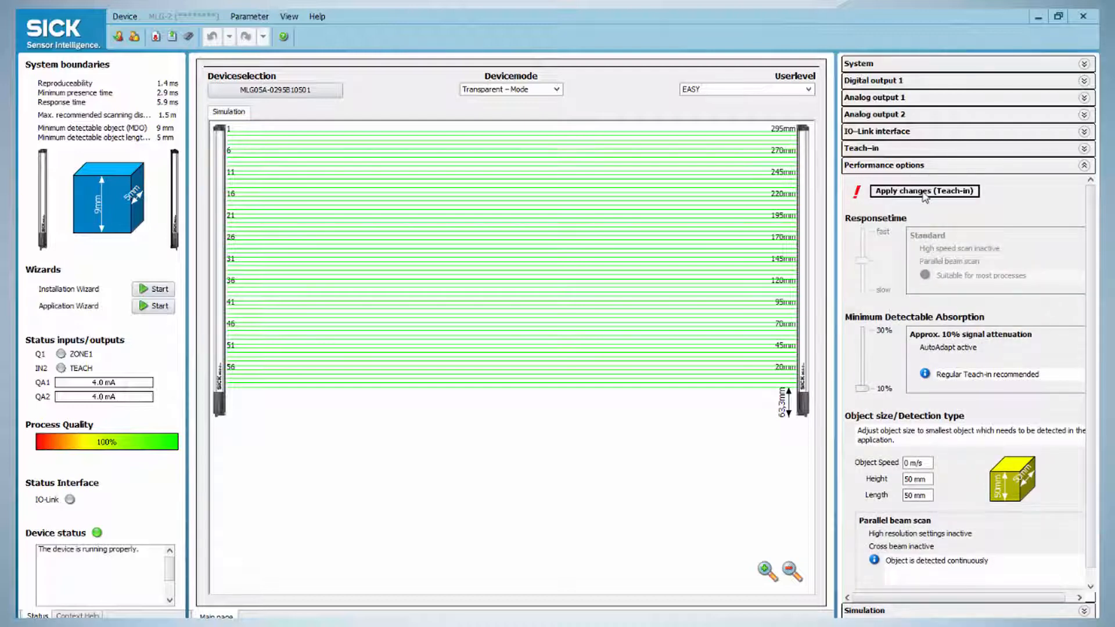
# Apply the 10% minimum detectable absorption with a teach-in and acknowledge its success
pyautogui.click(922, 190)
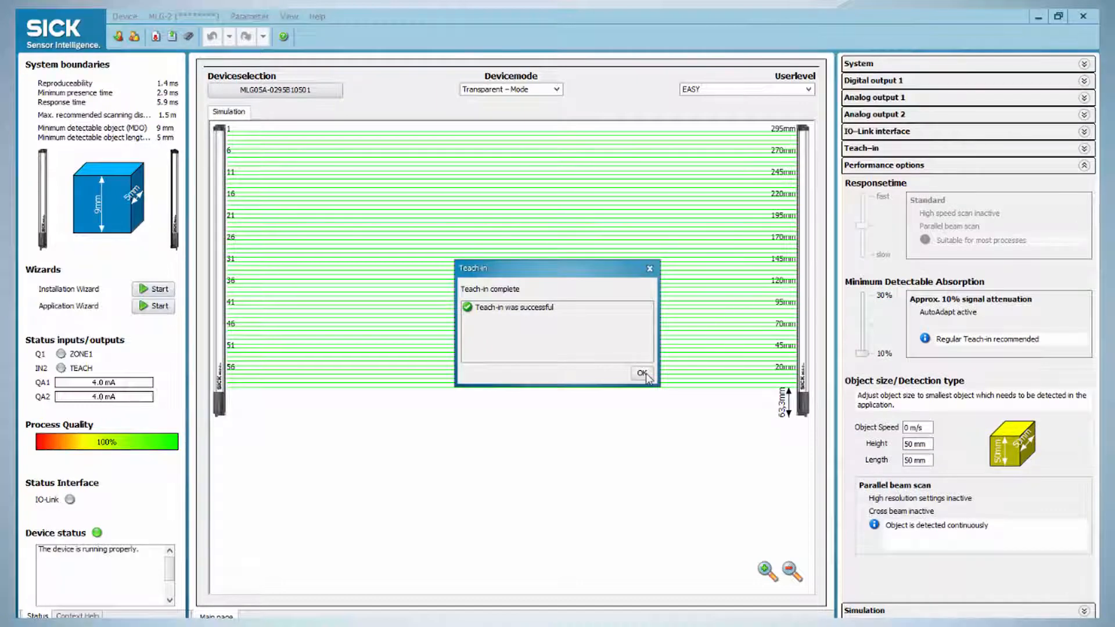
pyautogui.click(640, 373)
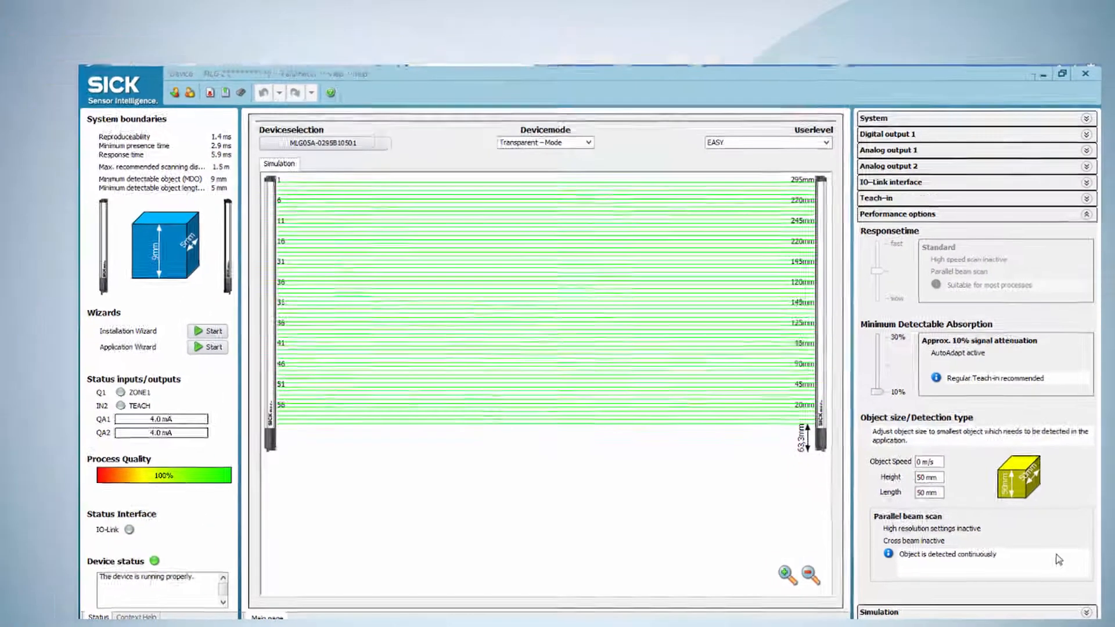